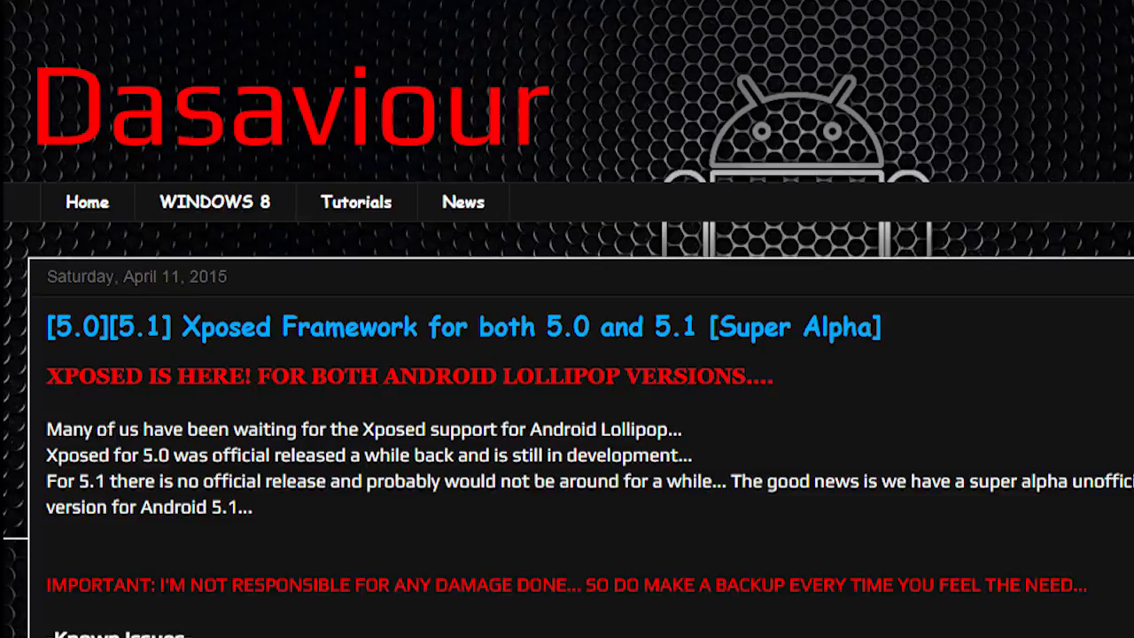
Step: Dismiss the 'Xposed Installer has stopped' crash dialog and reopen the Xposed Installer home menu
{"action": "scroll", "scroll_direction": "down", "scroll_amount": 3}
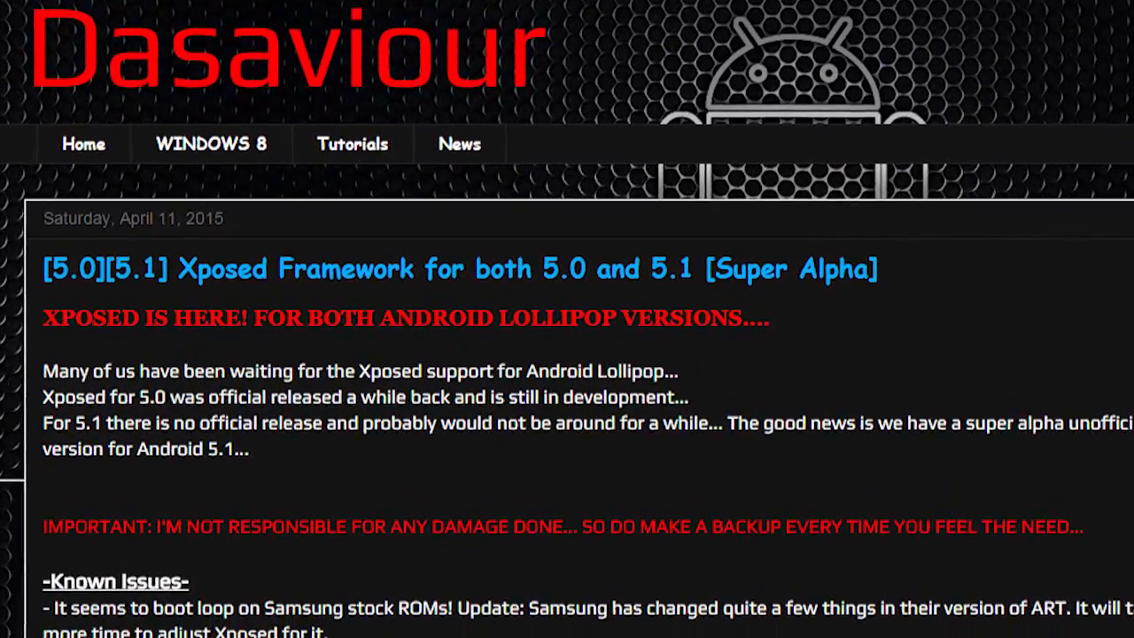
{"action": "scroll", "scroll_direction": "down", "scroll_amount": 3}
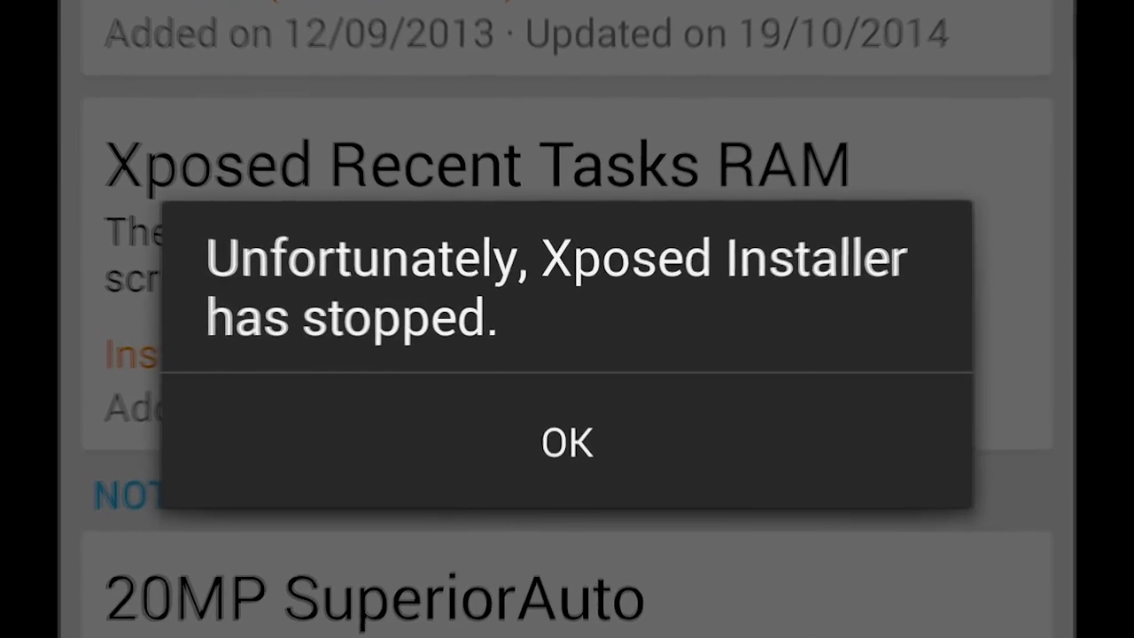
{"action": "left_click", "coordinate": [567, 443]}
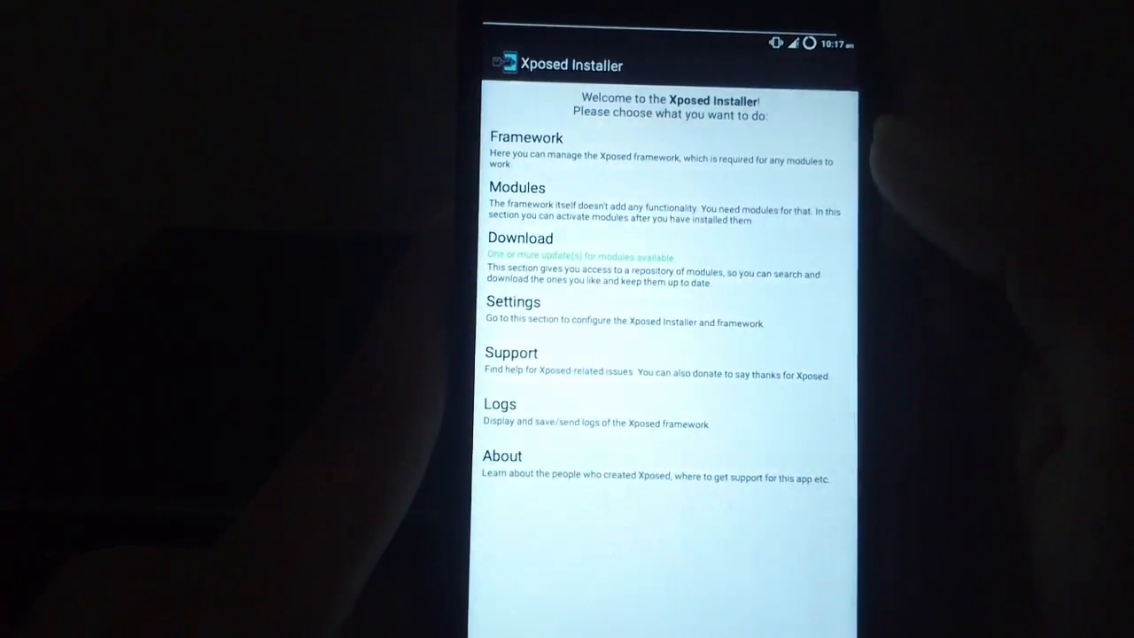
{"action": "left_click", "coordinate": [517, 187]}
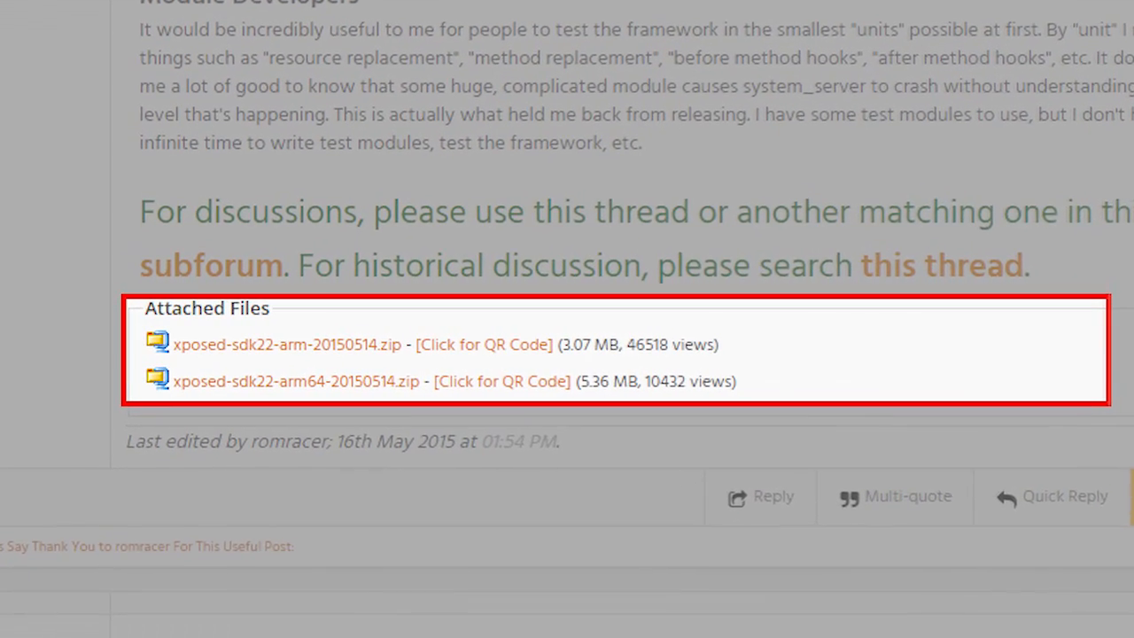
{"action": "scroll", "scroll_direction": "down", "scroll_amount": 3}
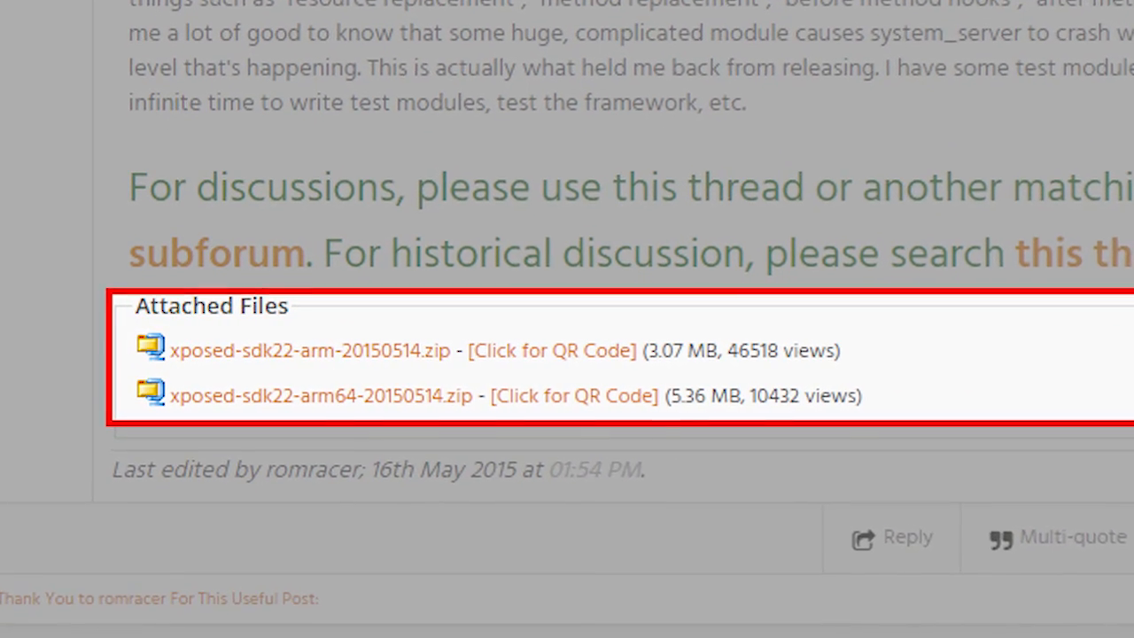
{"action": "scroll", "scroll_direction": "down", "scroll_amount": 3}
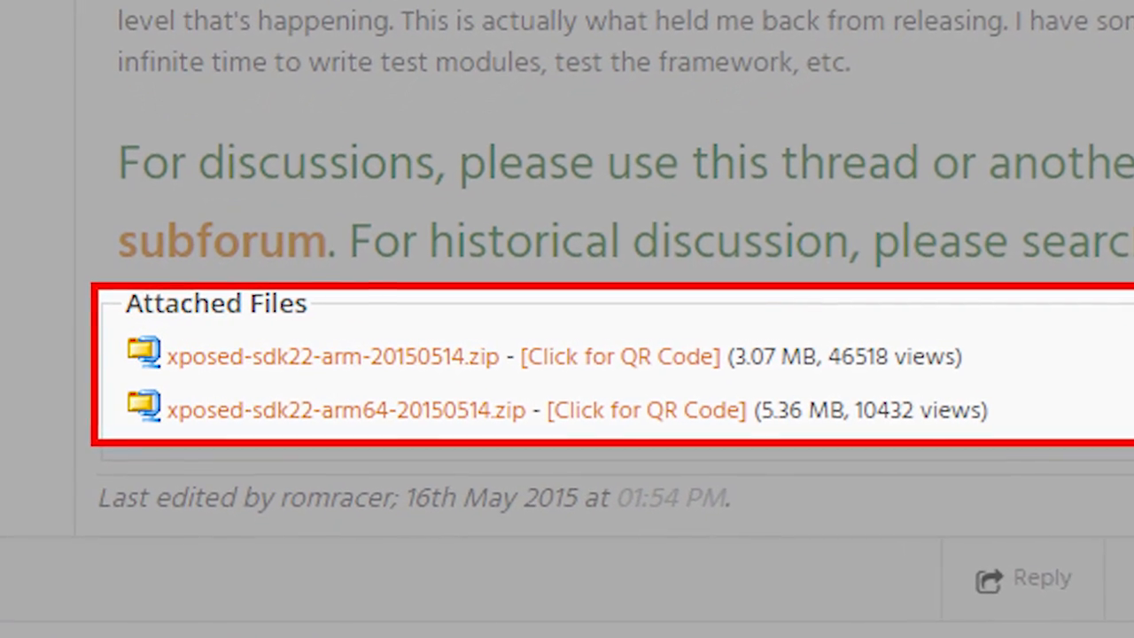
{"action": "scroll", "scroll_direction": "down", "scroll_amount": 3}
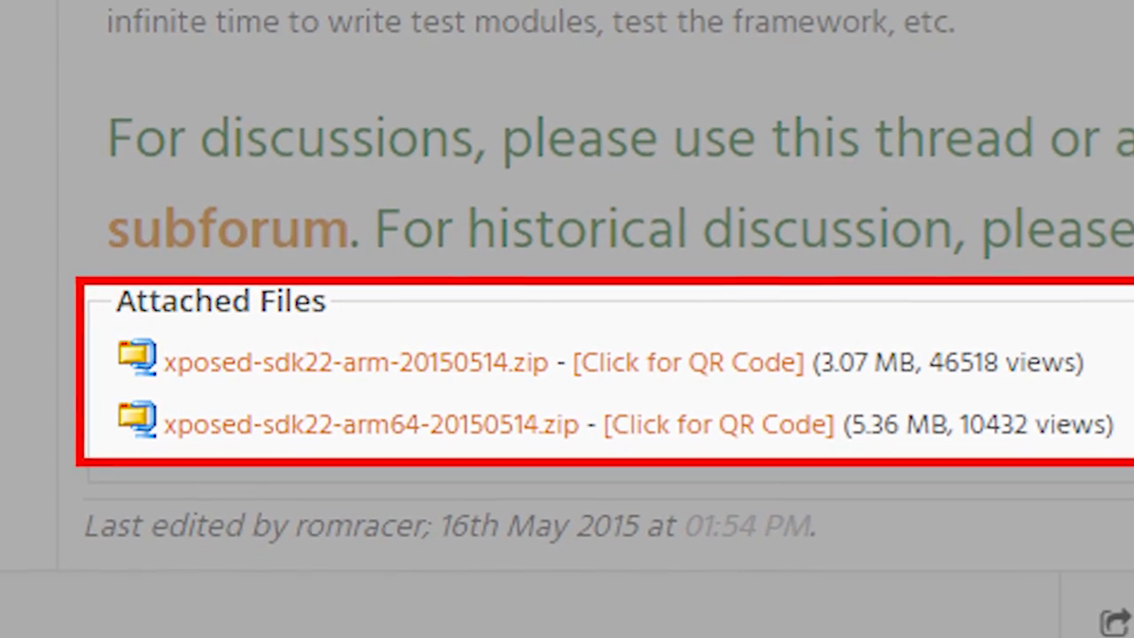